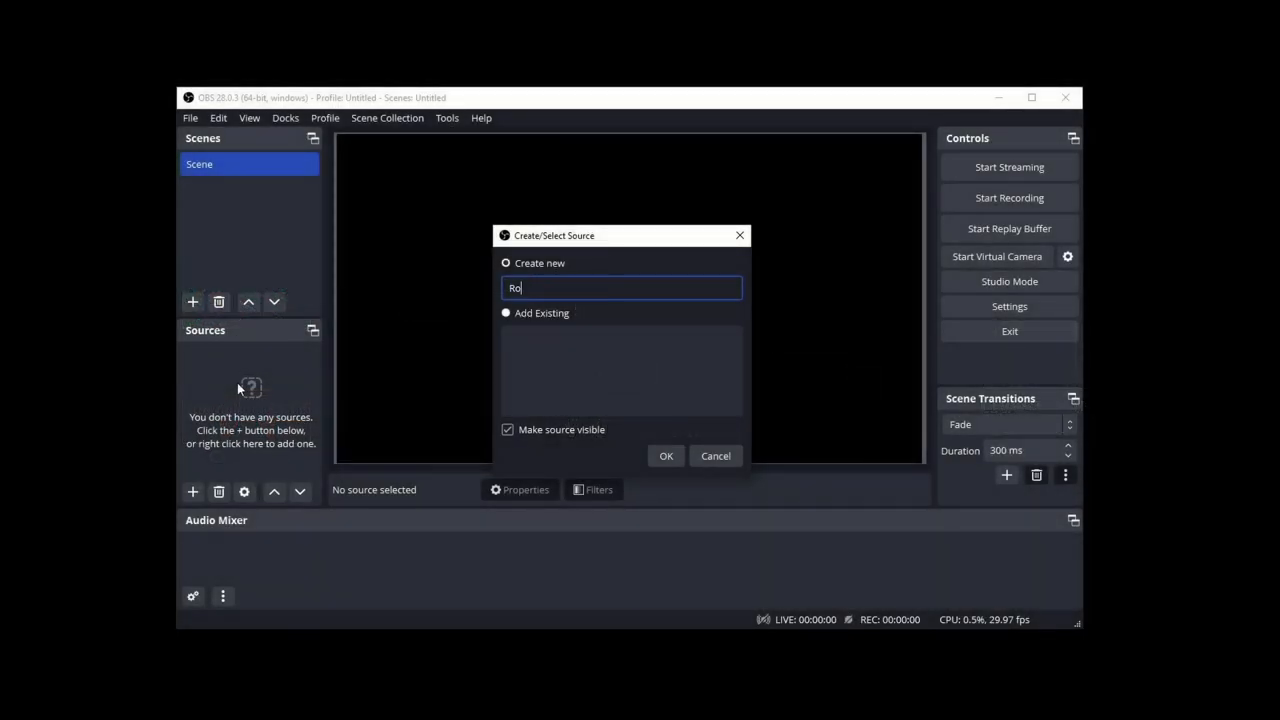
Confirm creating the new Roland video mixer camera source in OBS.
{"action": "left_click", "coordinate": [666, 455]}
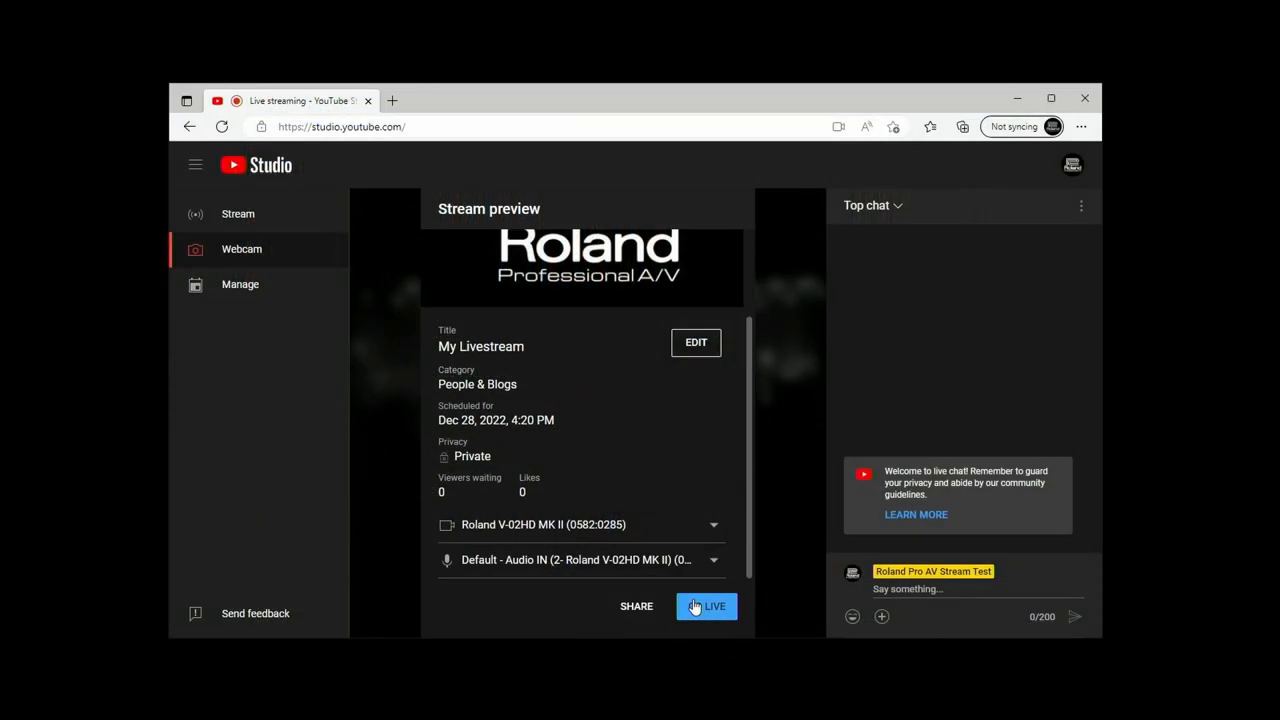
Go live on YouTube using the Roland V-02HD MK II camera and microphone.
{"action": "left_click", "coordinate": [714, 606]}
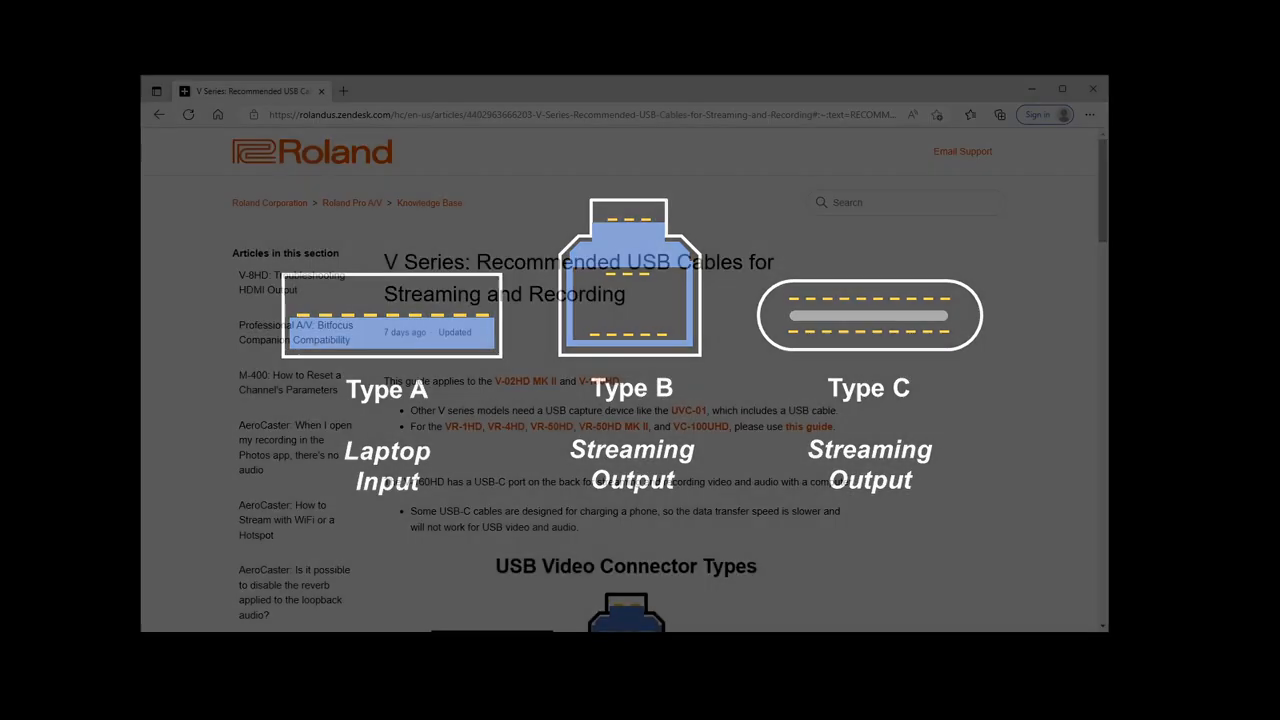
{"action": "scroll", "scroll_direction": "down", "scroll_amount": 3}
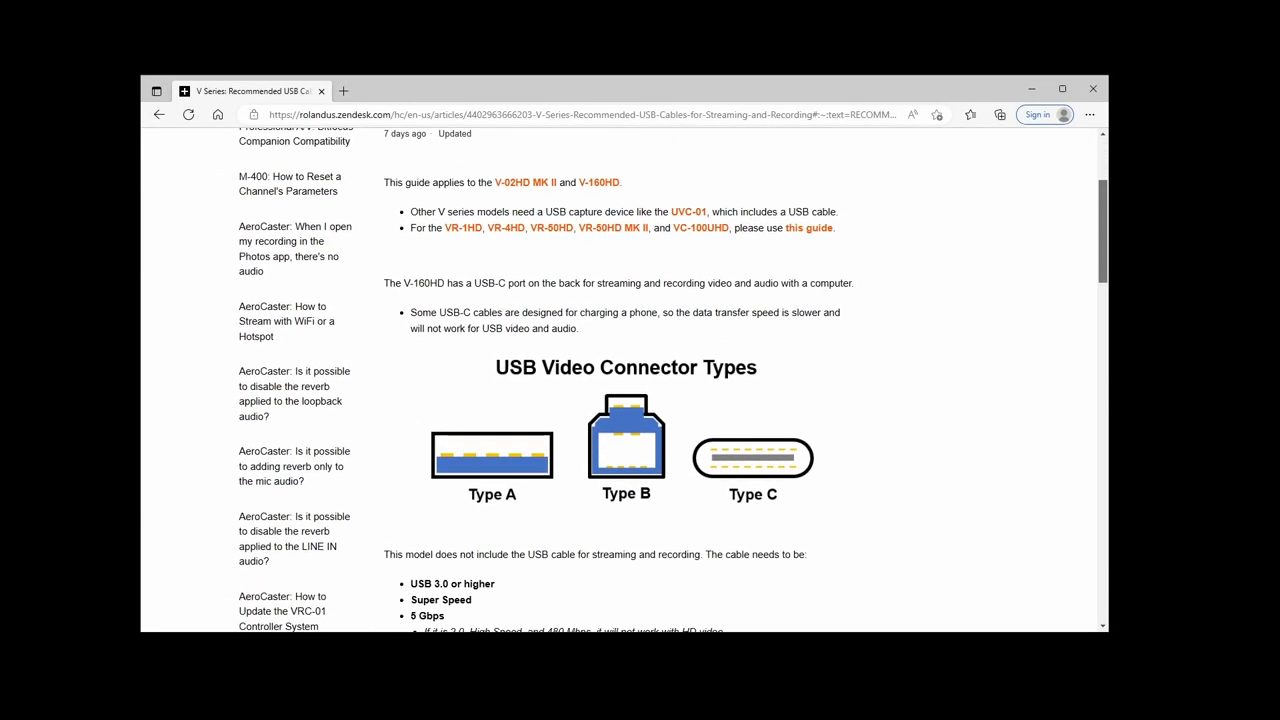
{"action": "scroll", "scroll_direction": "down", "scroll_amount": 3}
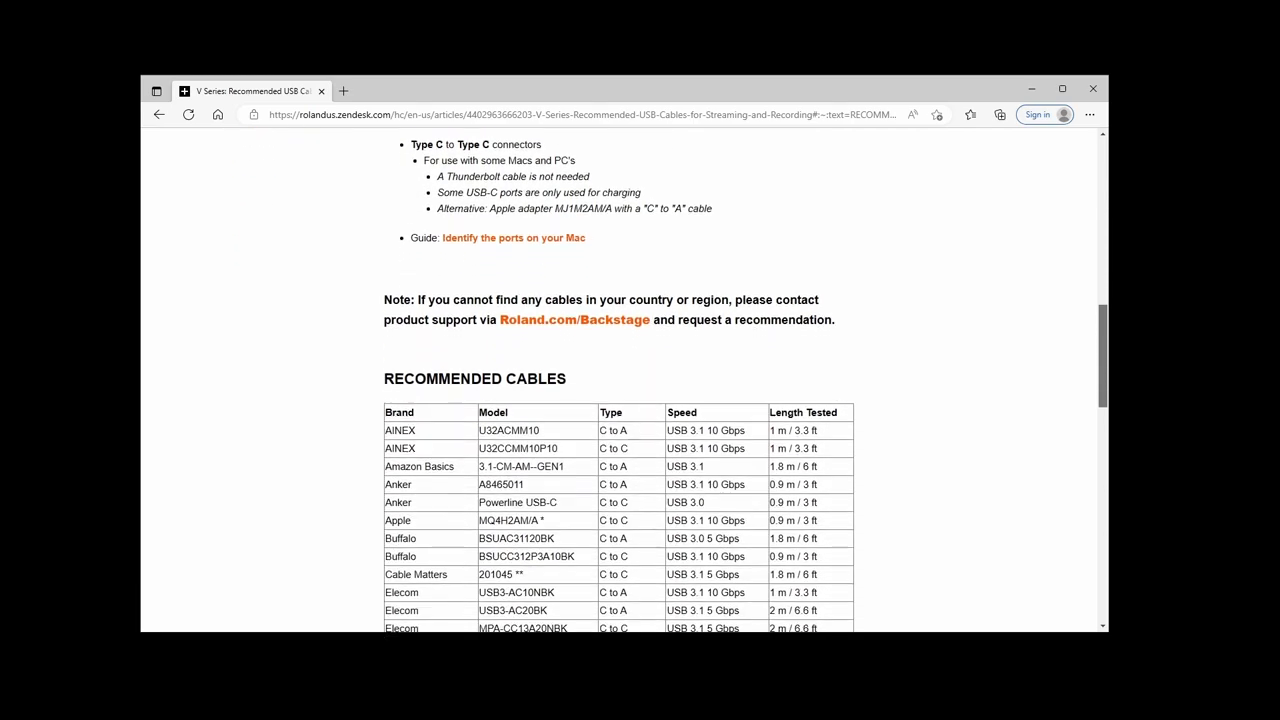
{"action": "scroll", "scroll_direction": "down", "scroll_amount": 3}
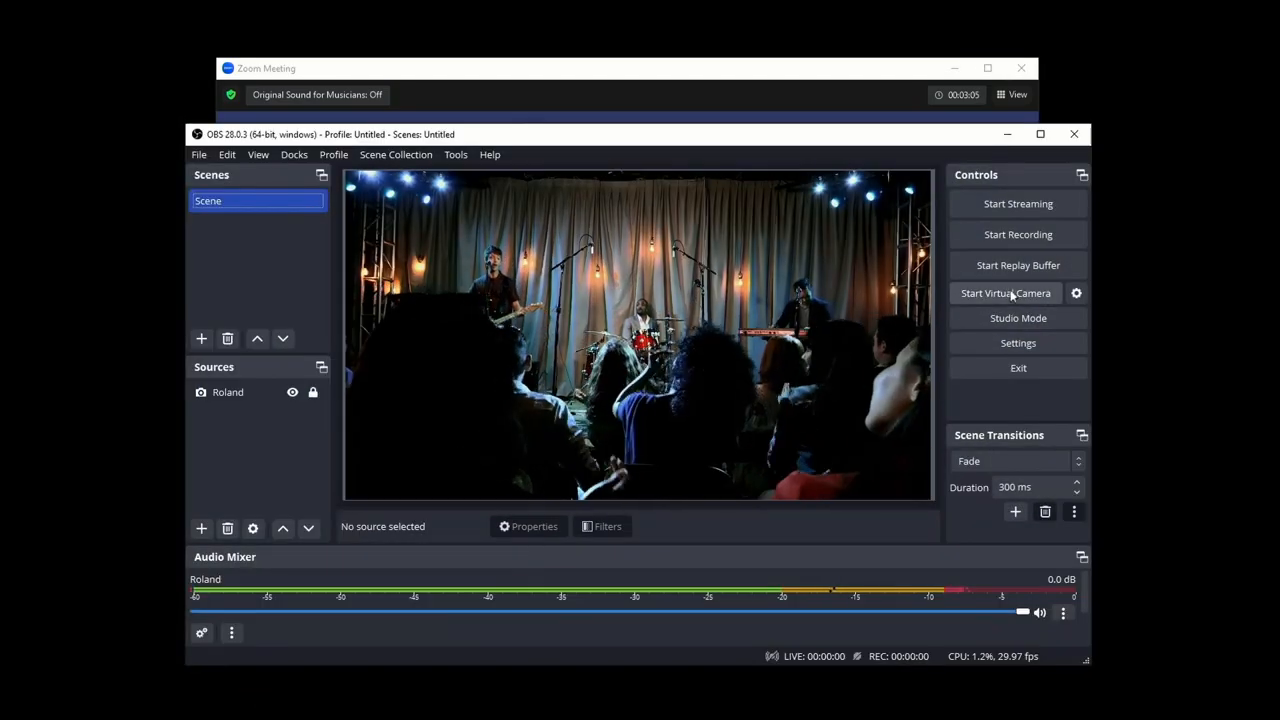
Start the OBS Virtual Camera and pick it as the Zoom meeting camera.
{"action": "left_click", "coordinate": [1006, 293]}
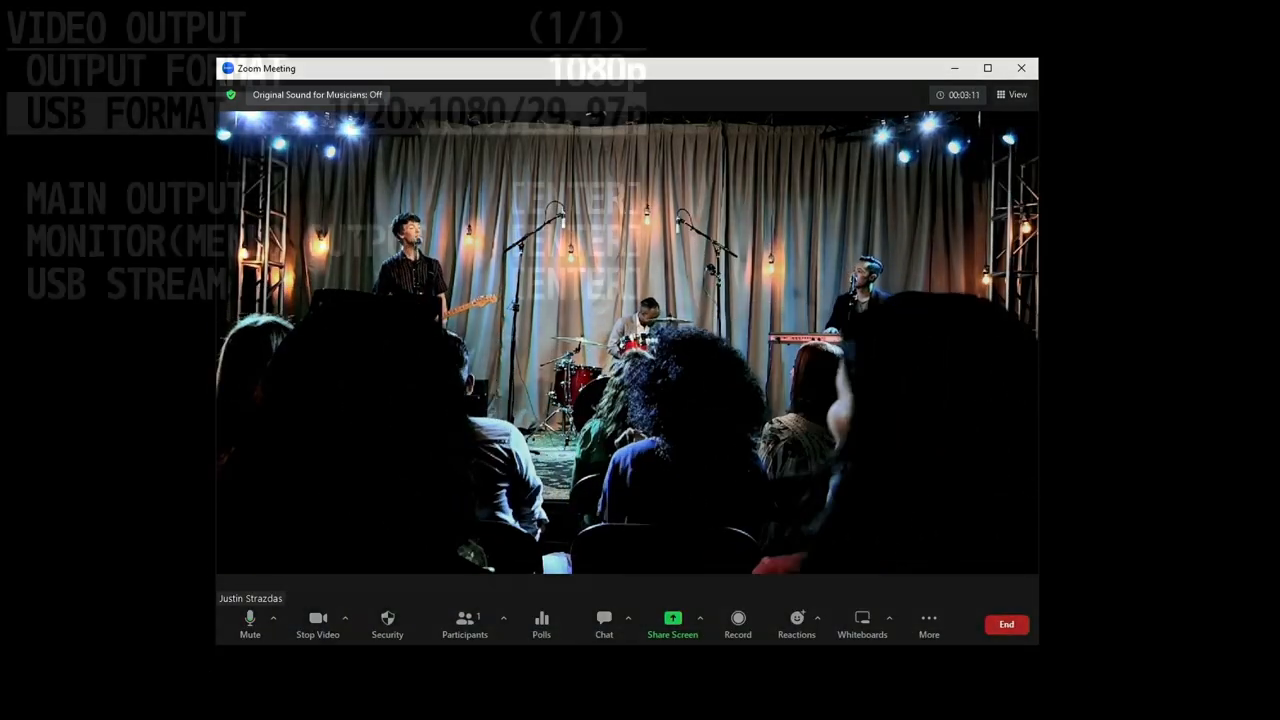
{"action": "left_click", "coordinate": [998, 366]}
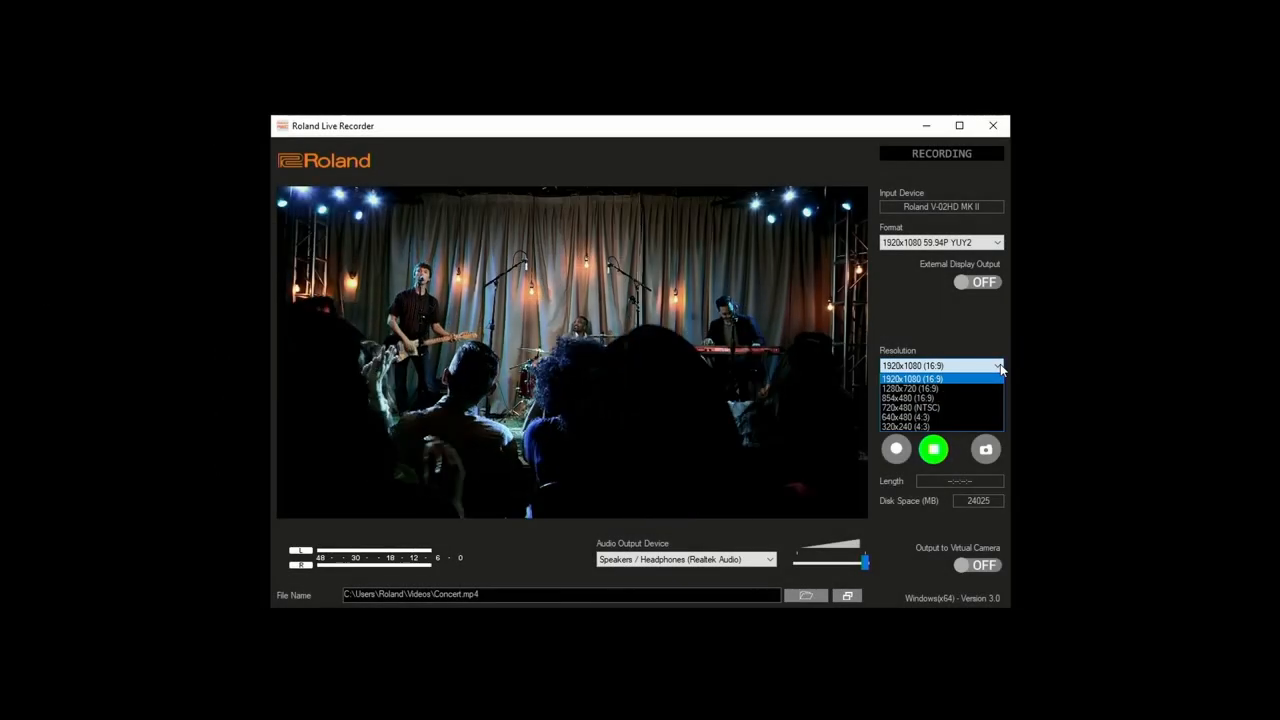
Keep the recording at 1920x1080 (16:9) and show the mixer's USB OUT YUY2 & MJPEG settings.
{"action": "left_click", "coordinate": [997, 402]}
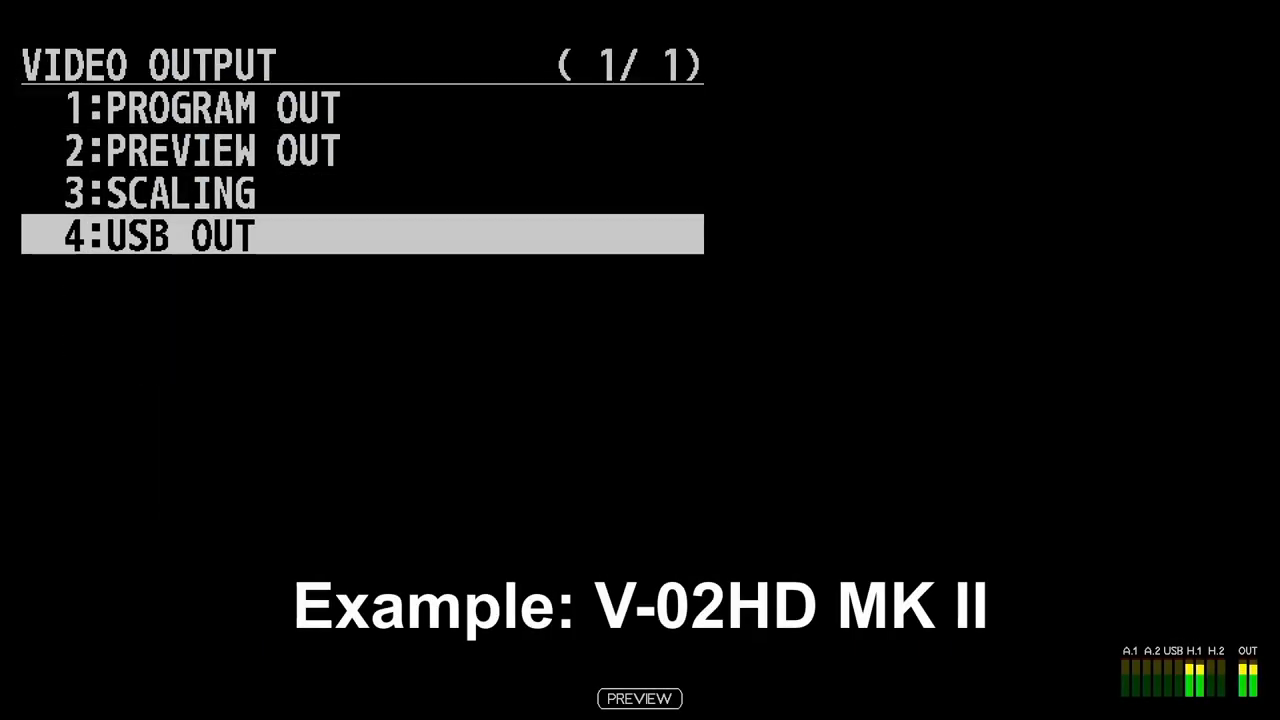
{"action": "left_click", "coordinate": [155, 236]}
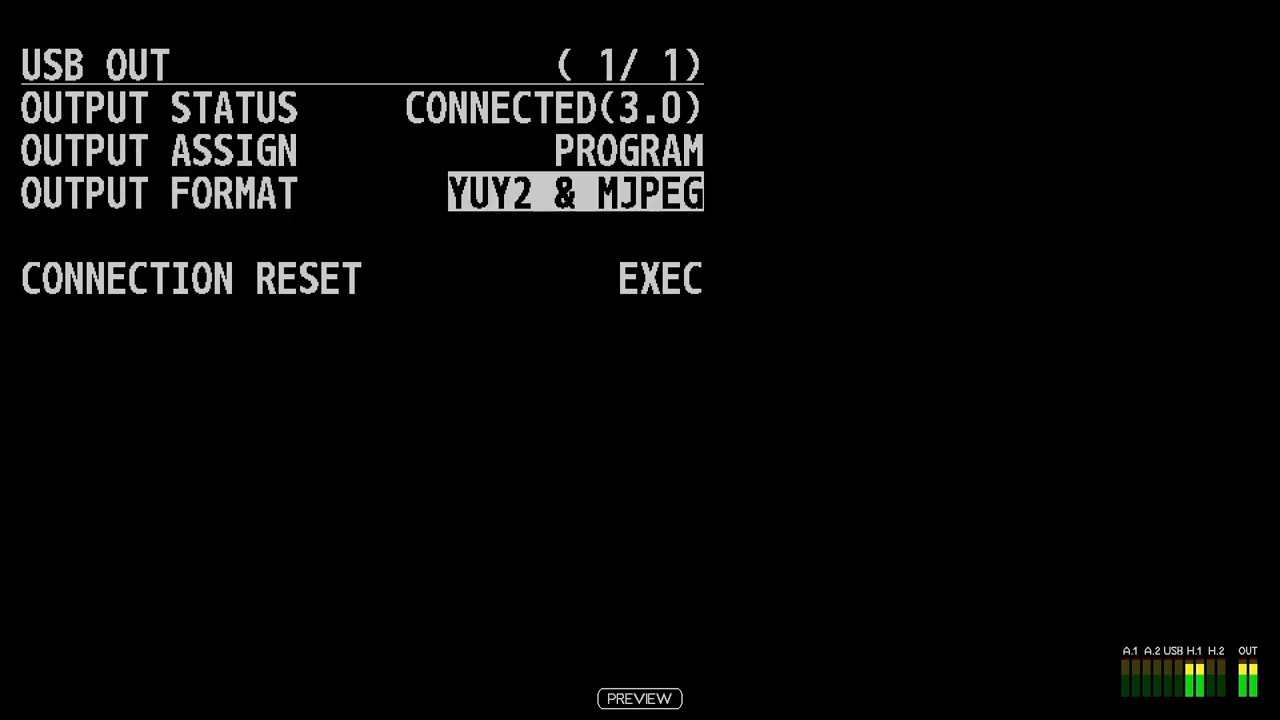